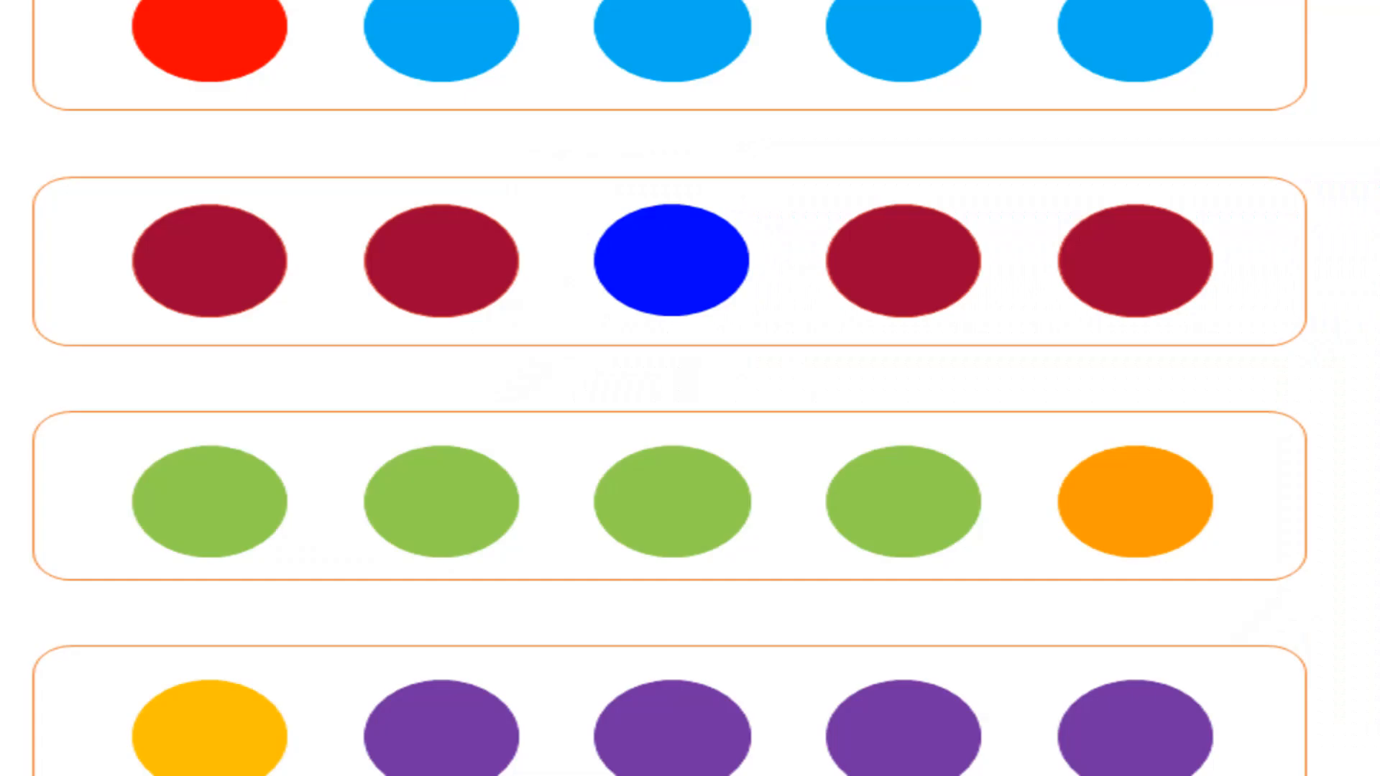
- Draw an ellipse around the four identical green dots and show the label SAME
left_click(669, 260)
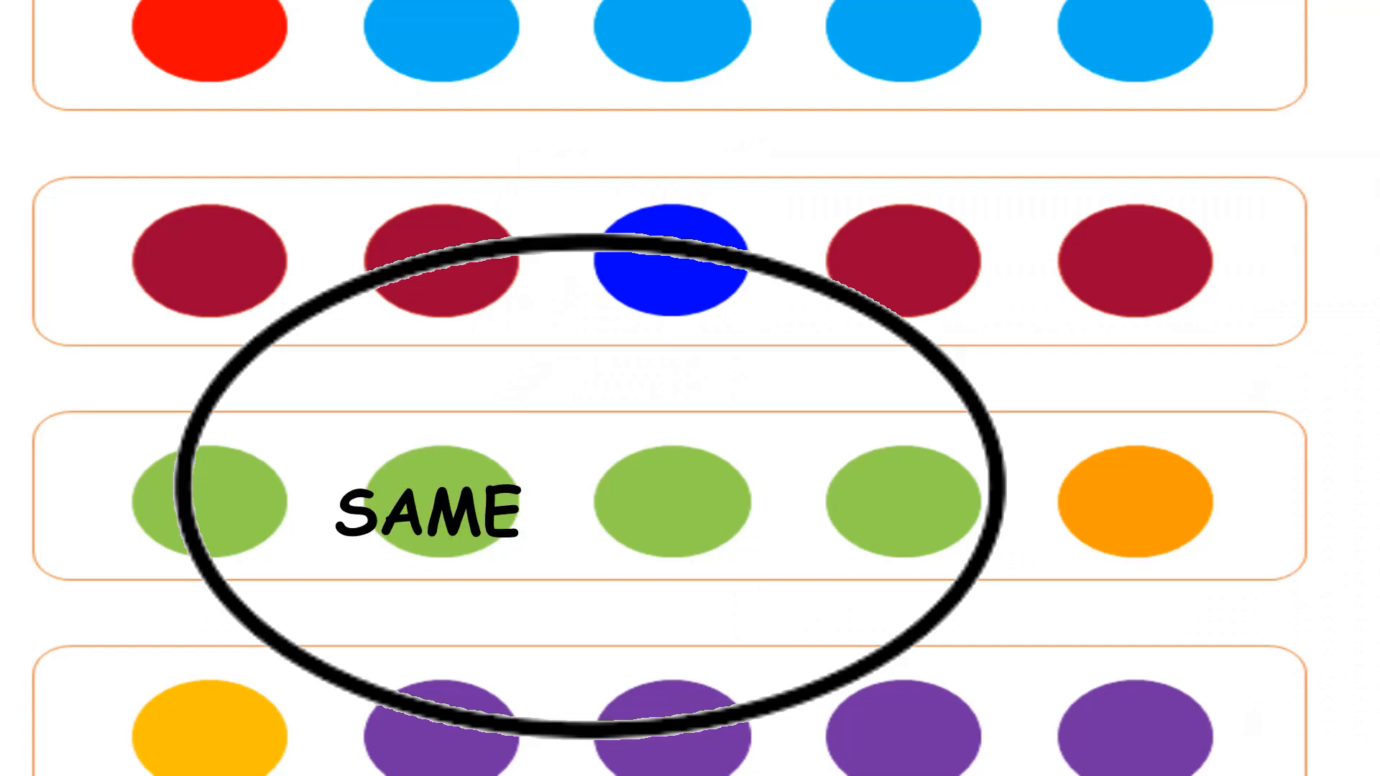
- Advance to the slide of a cartoon child peering into a large open book
left_click(1140, 506)
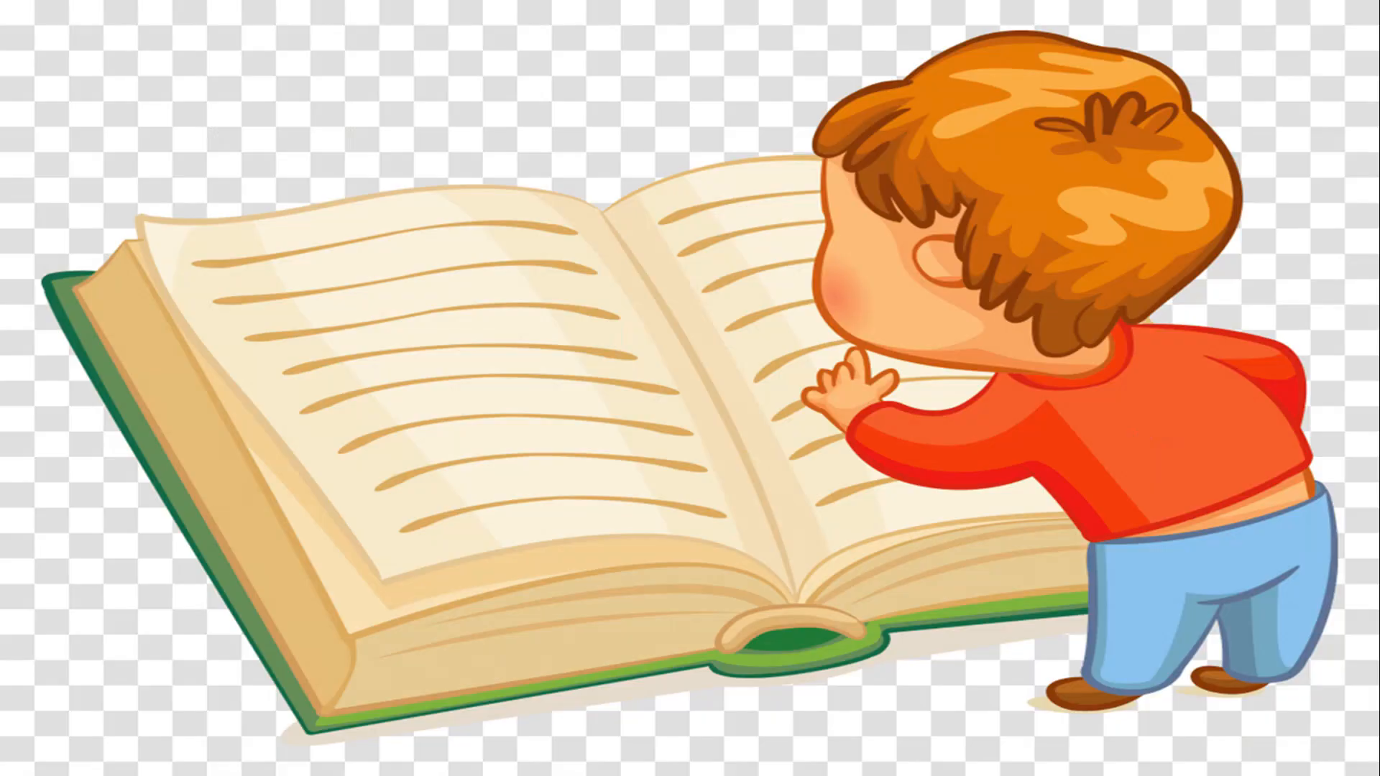
- Caption 'WHERE WAS I READING???' and 'WHERE IS THE LEFT SIDE OF PAGE?', then show the subscribe card
type("WHERE WAS")
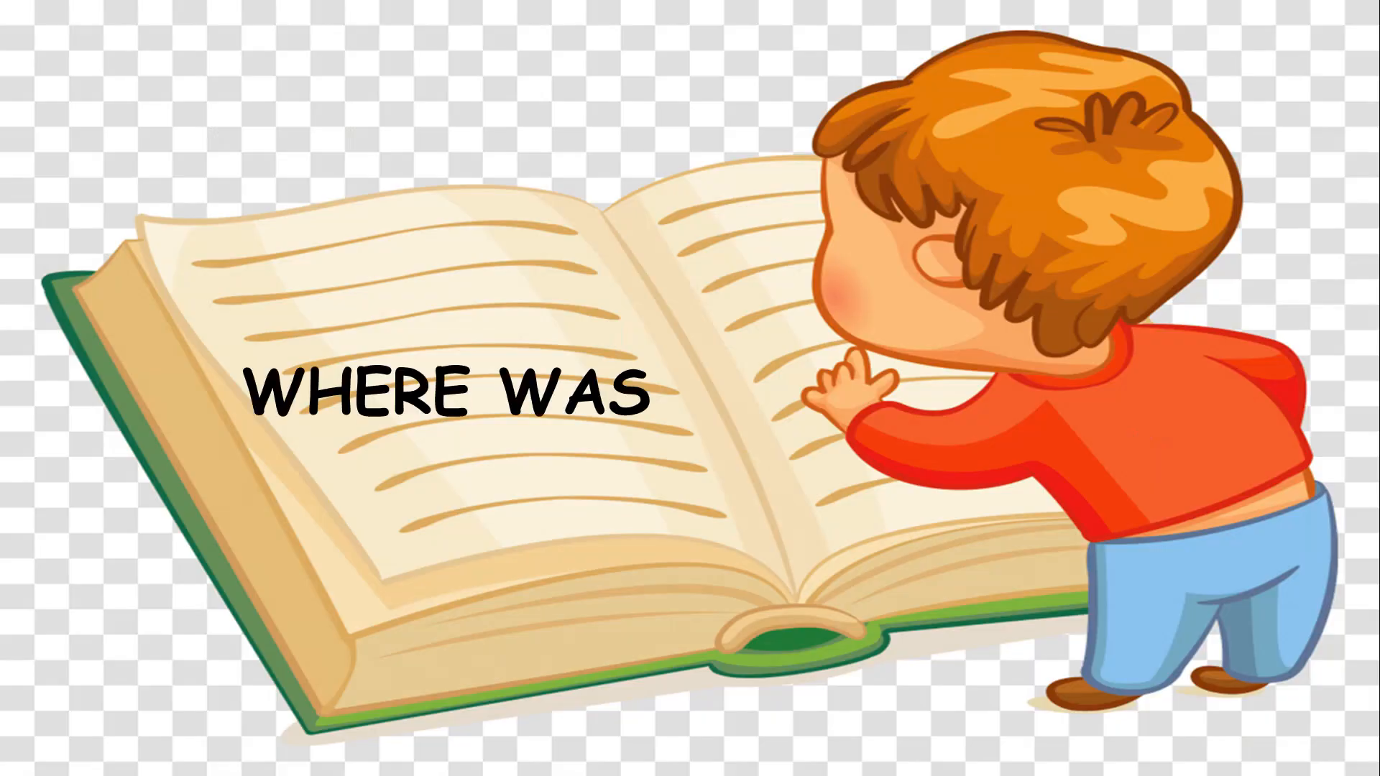
type("I READING???")
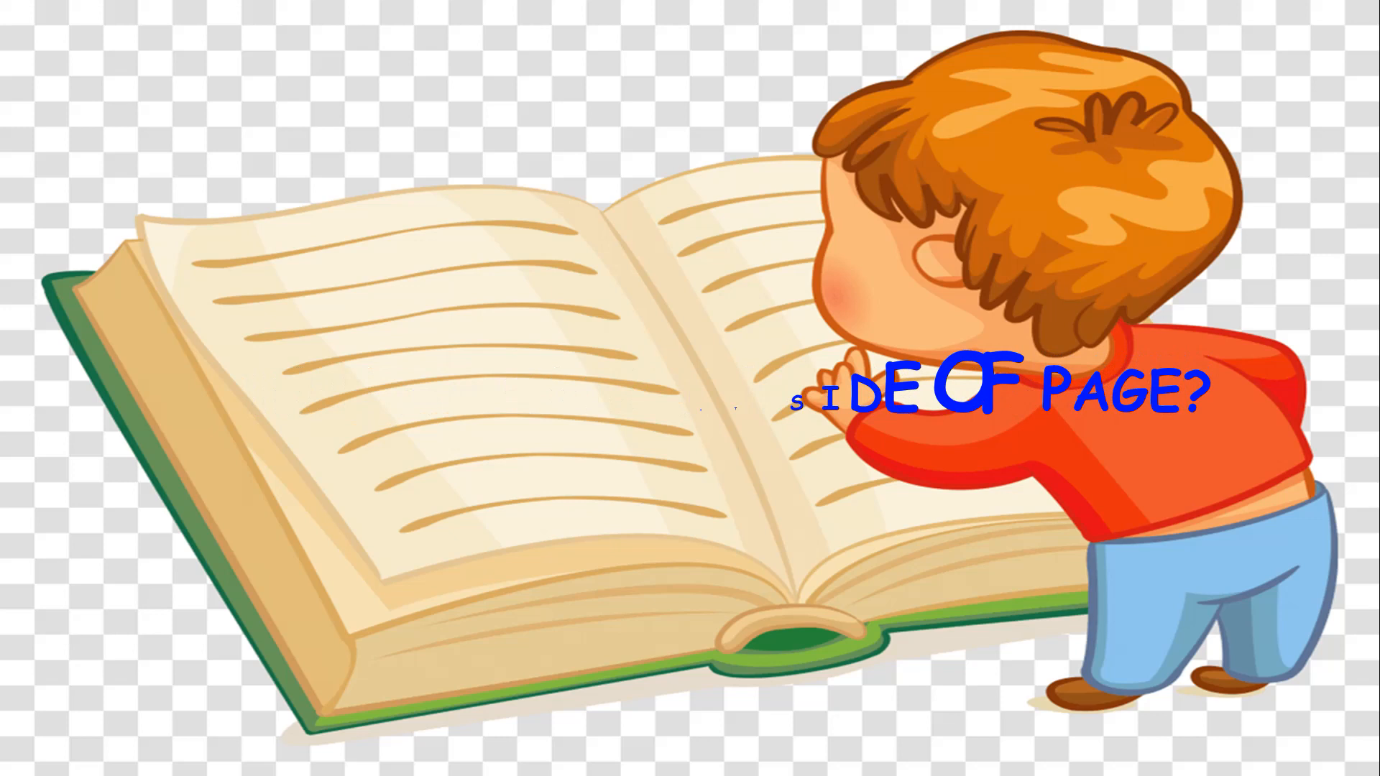
type("WHERE IS THE LEFT SIDE OF PAGE?")
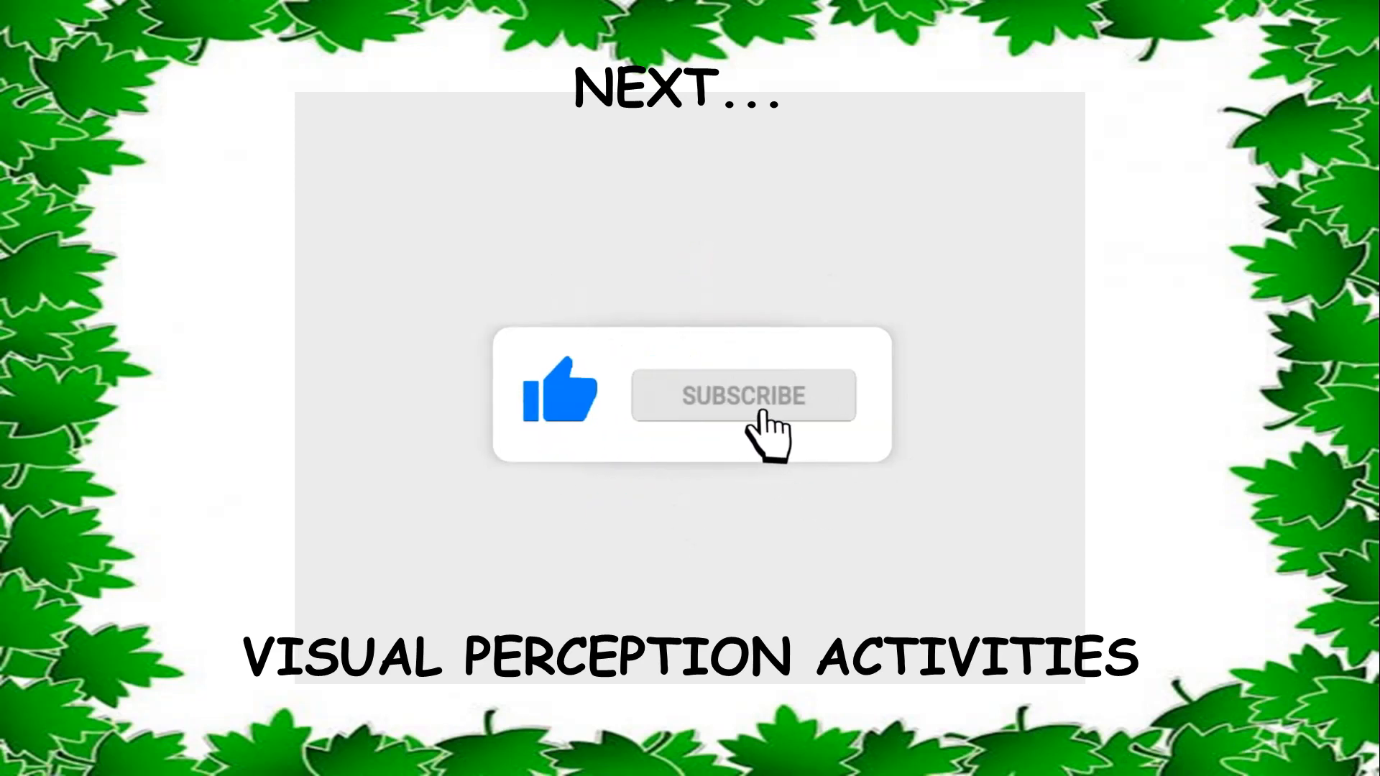
left_click(744, 396)
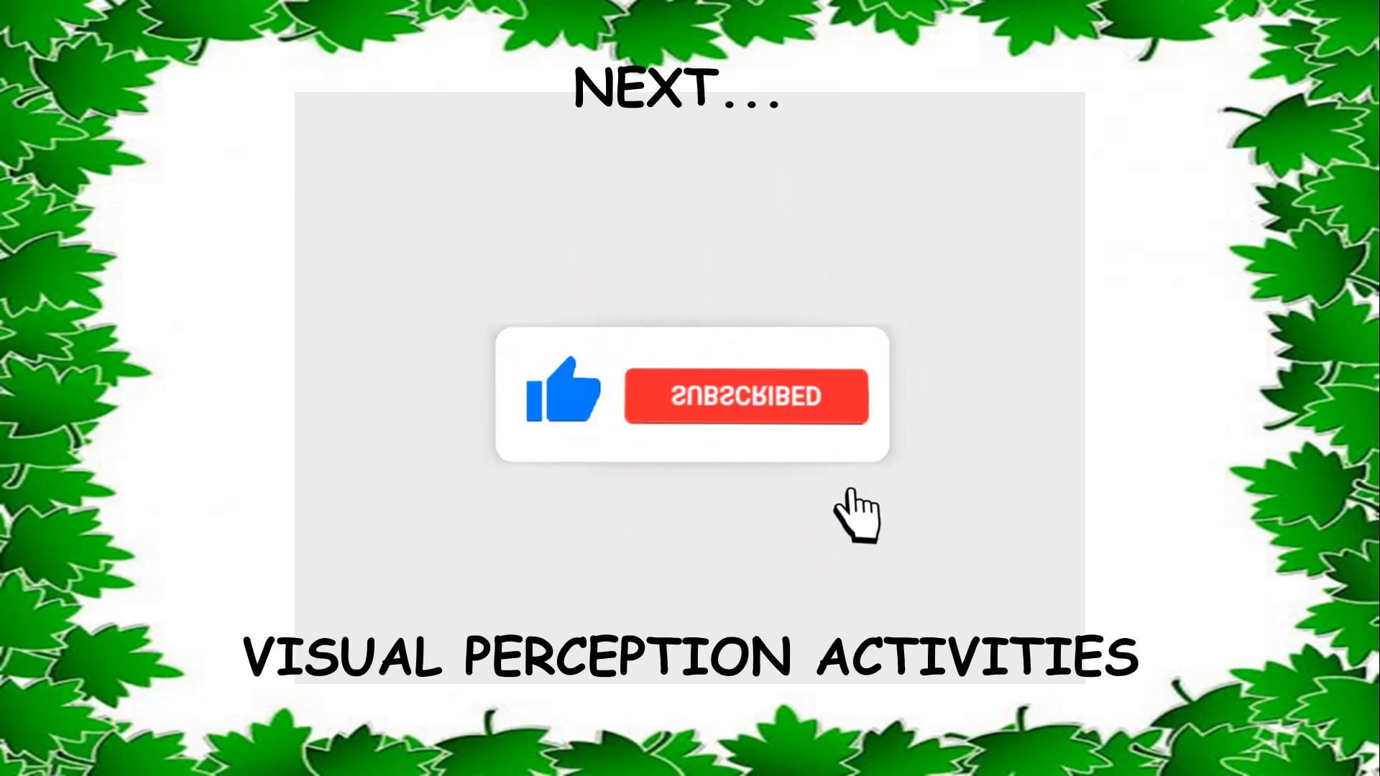